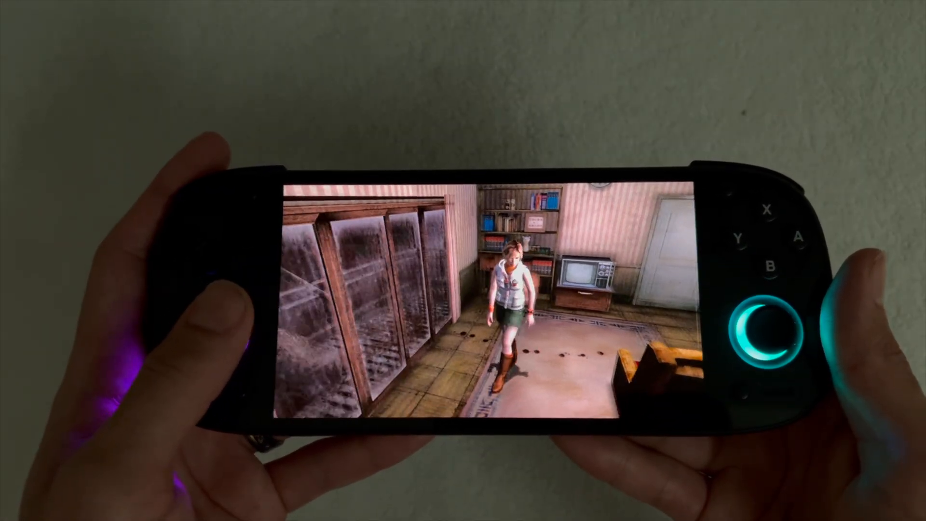
Leave the running PCSX2 game and return to the Android home screen
drag(195, 331, 195, 320)
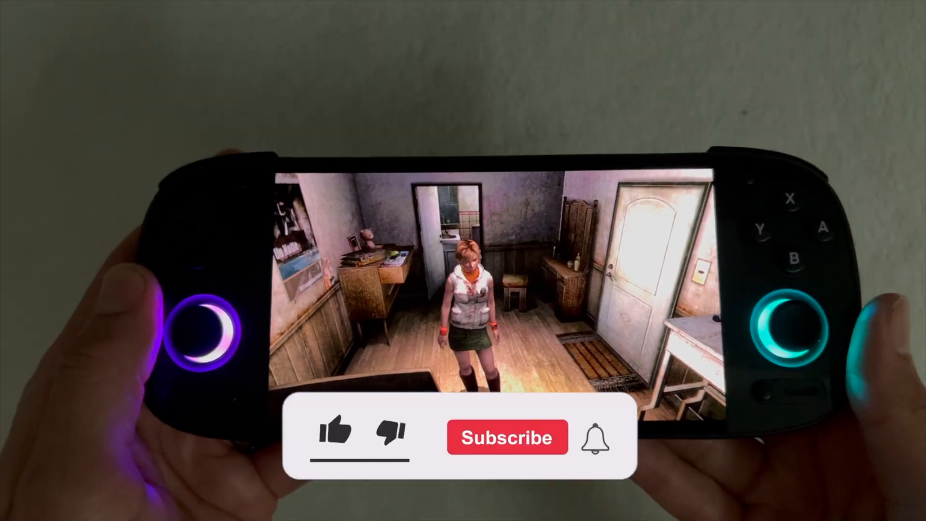
click(507, 437)
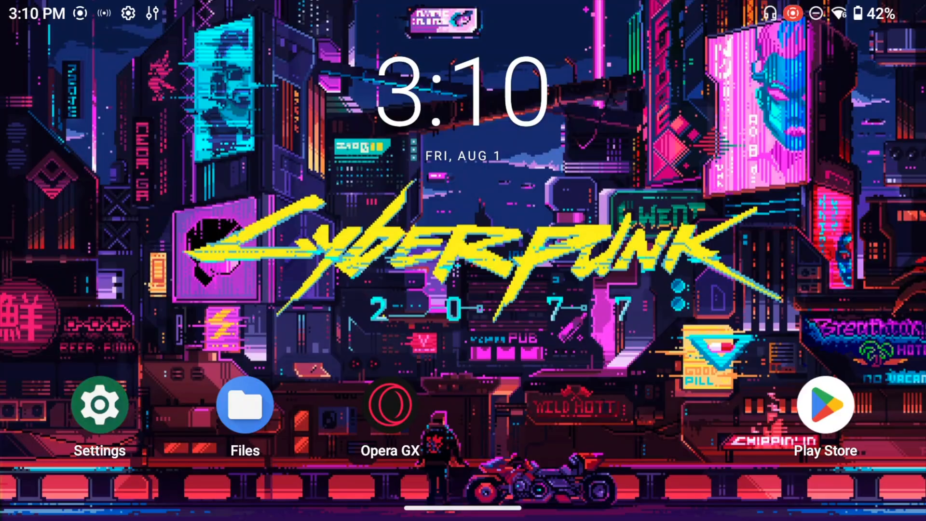
In Opera GX, open the PCSX2_ARM64 Pre-alpha builds release and download its APK
click(390, 405)
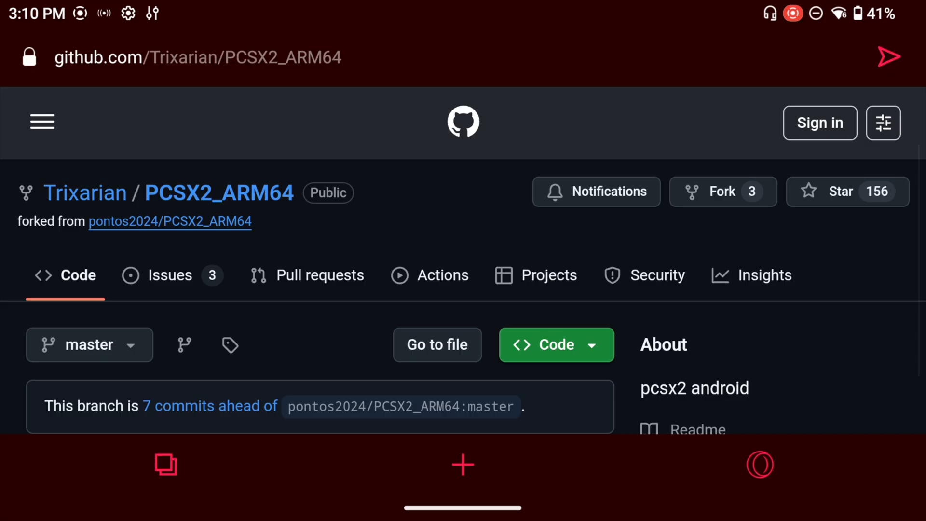
scroll(down, 3)
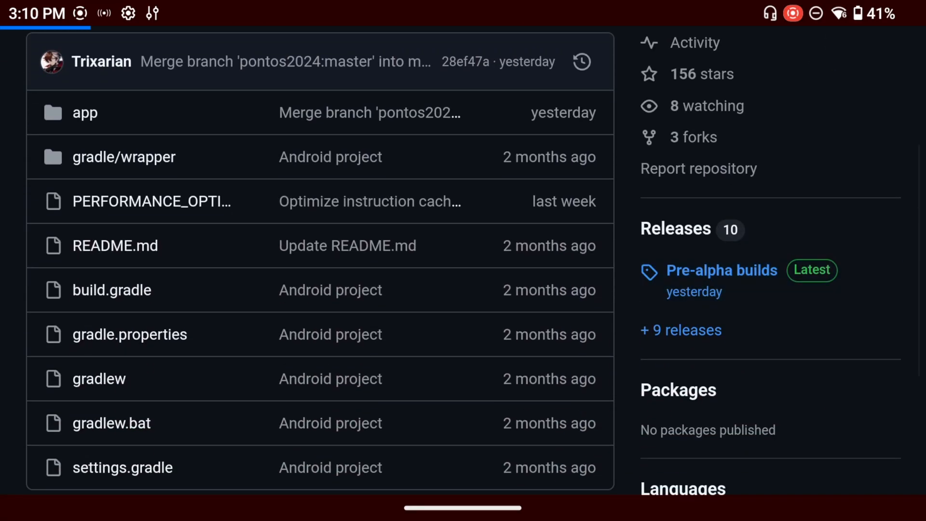
click(721, 270)
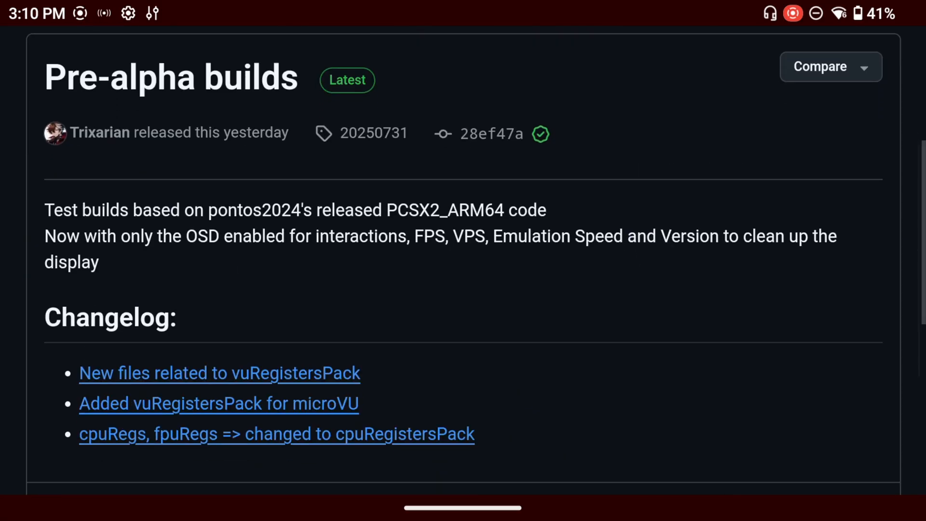
scroll(down, 3)
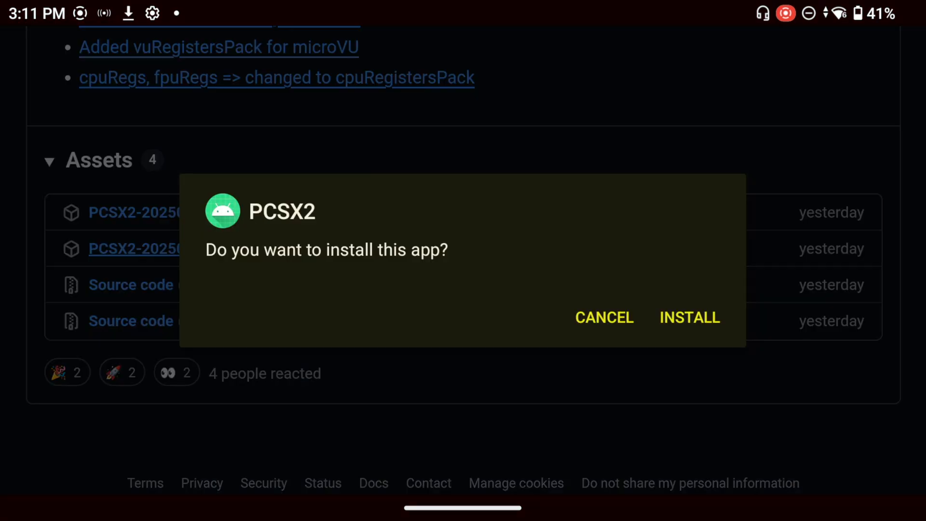
Install and launch PCSX2, then bring up the FILE picker to choose a game
click(688, 318)
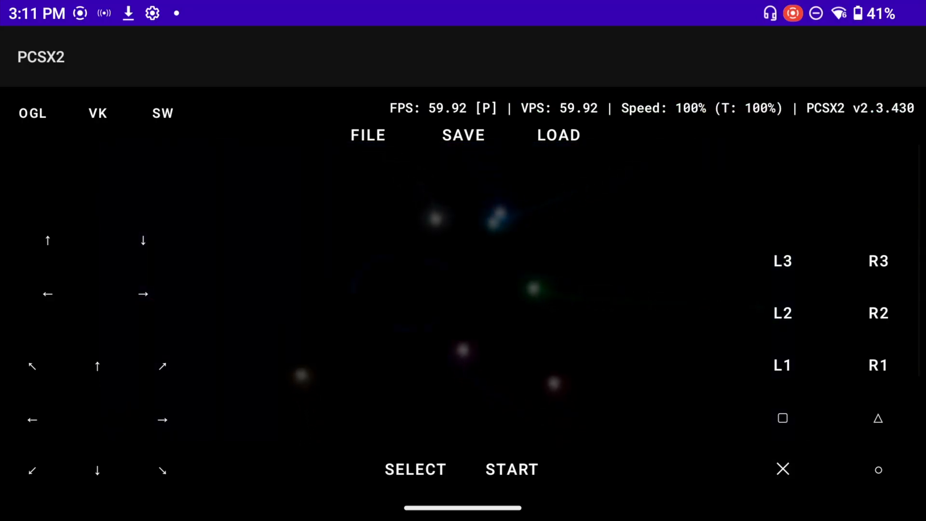
click(48, 293)
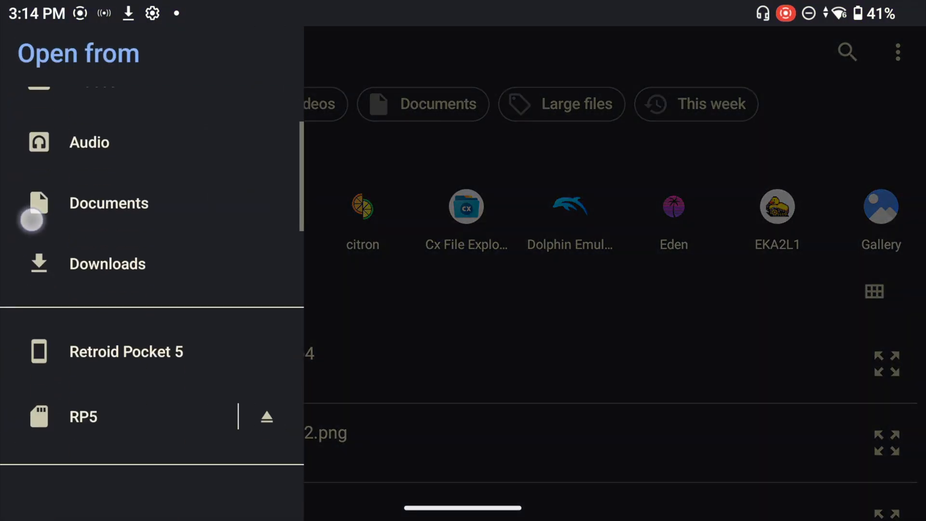
Browse the RP5 storage card into the ROMs folder to load a game
click(83, 416)
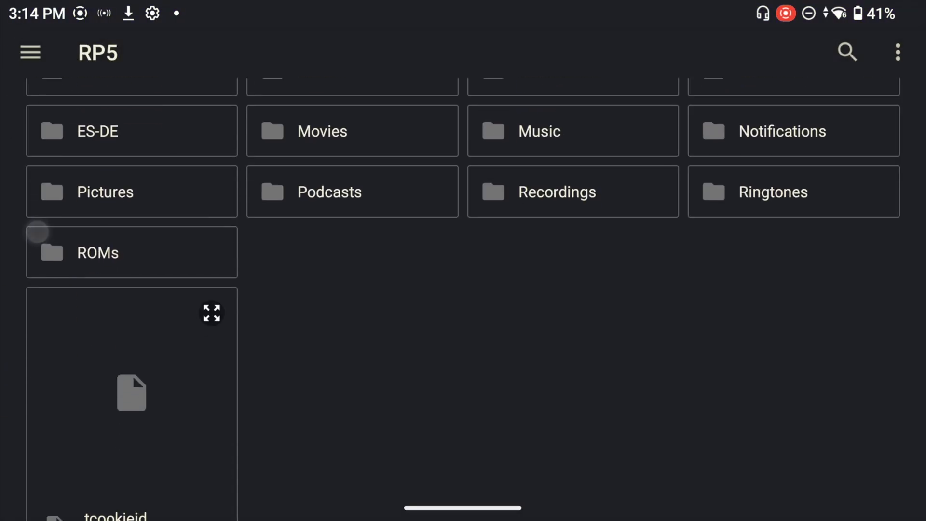
click(97, 252)
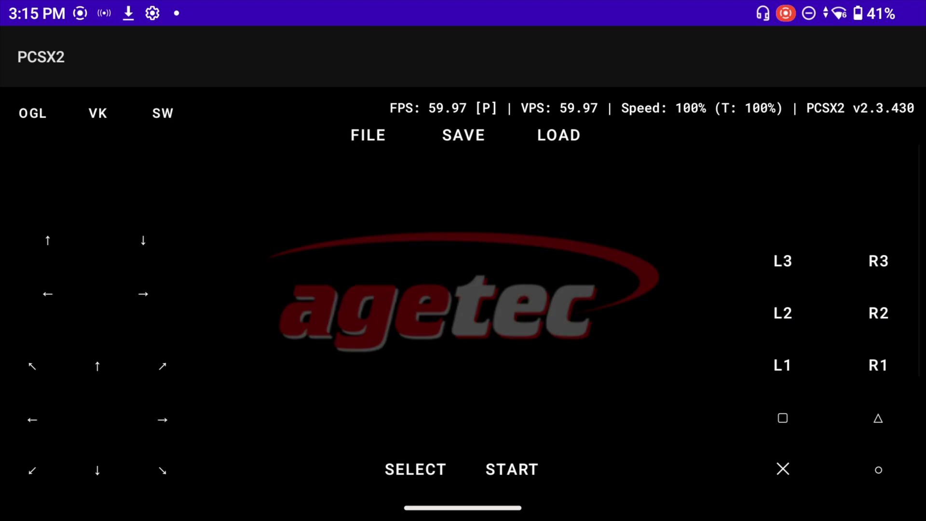
Switch to the SW renderer, start Kuon and load a saved game state
click(162, 113)
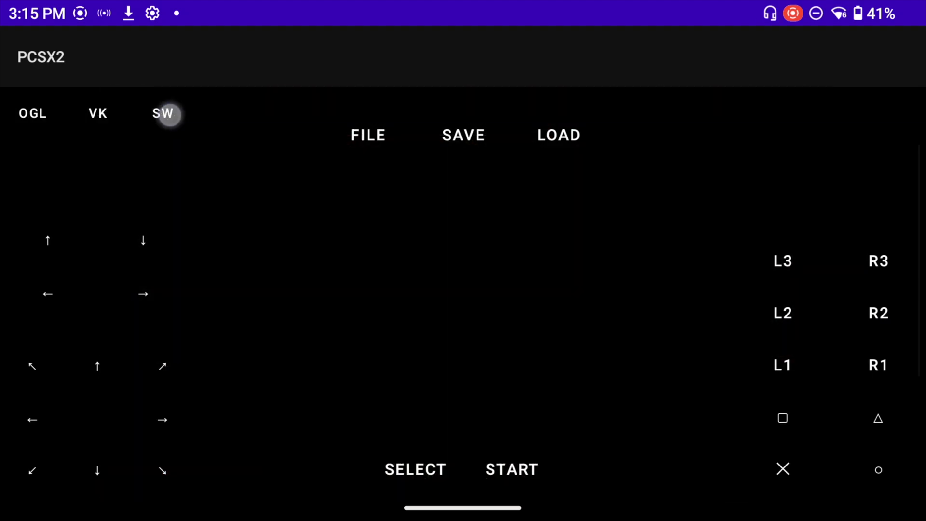
click(162, 114)
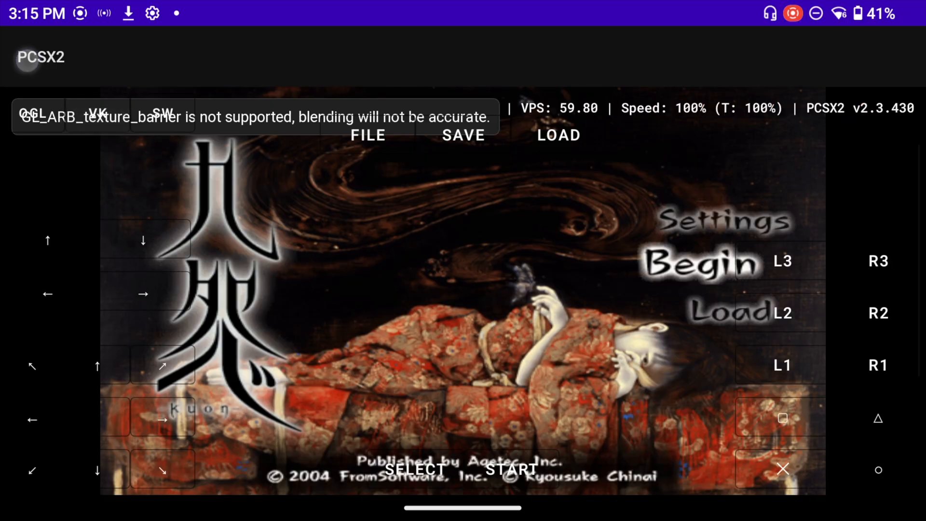
click(97, 469)
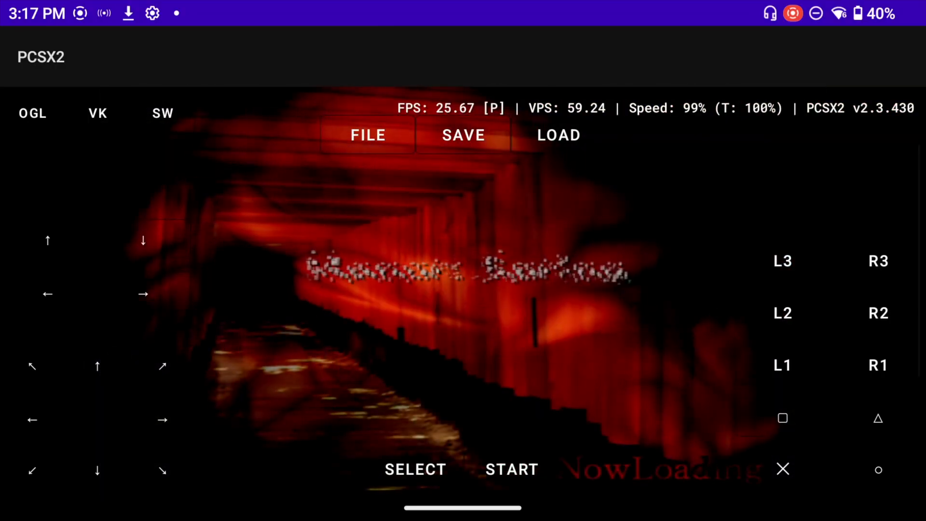
click(462, 135)
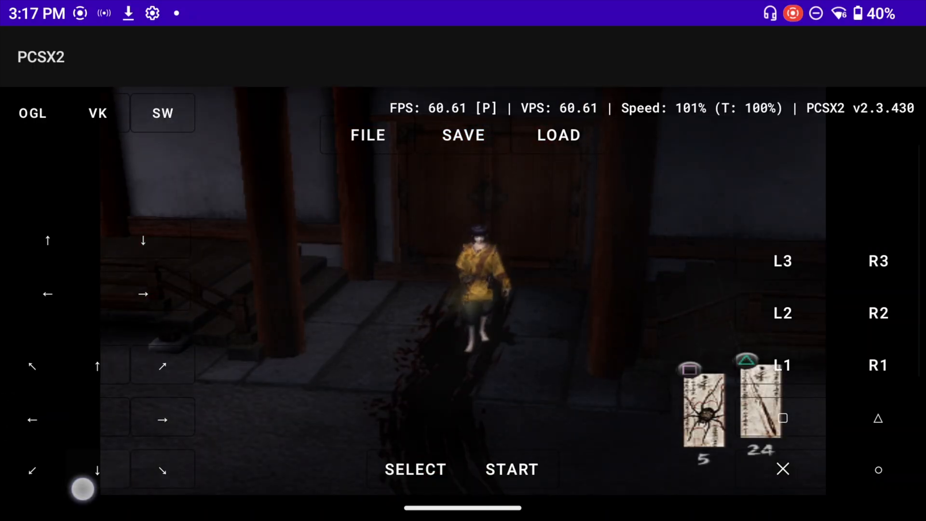
click(558, 135)
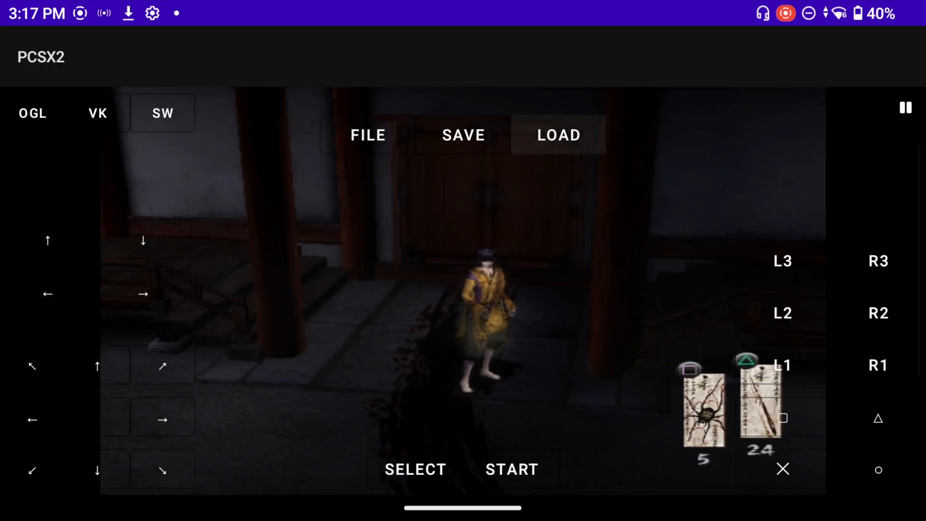
click(33, 420)
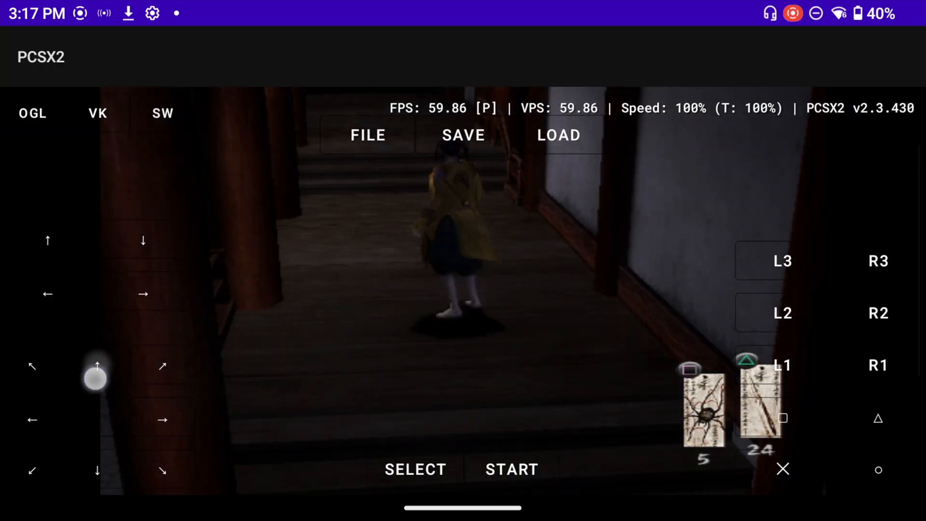
Walk the character down the wooden corridor, then browse the ps2 ROMs folder for another game
drag(94, 378, 33, 363)
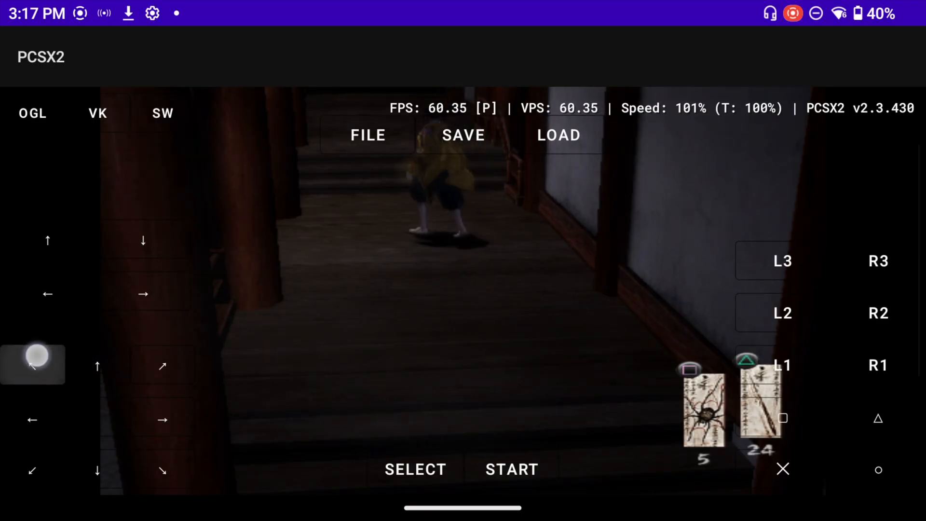
drag(33, 365, 91, 369)
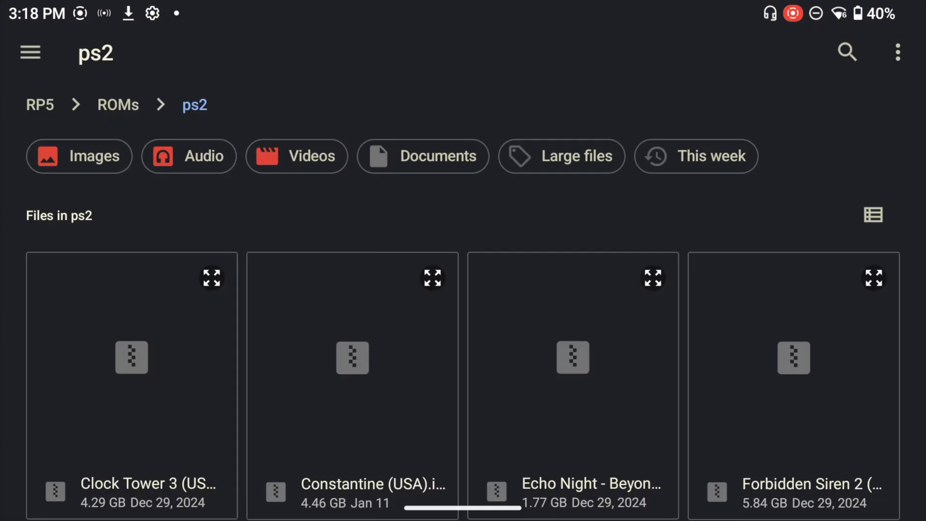
scroll(down, 3)
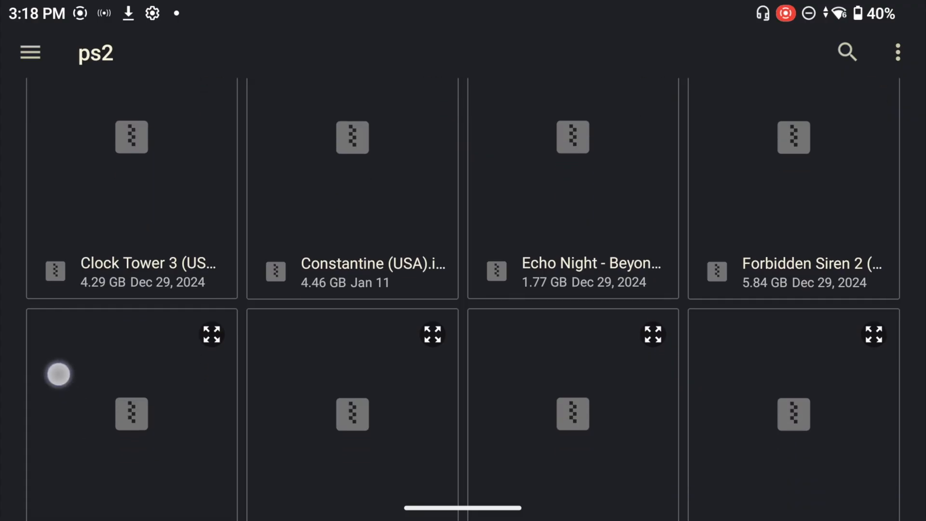
scroll(down, 3)
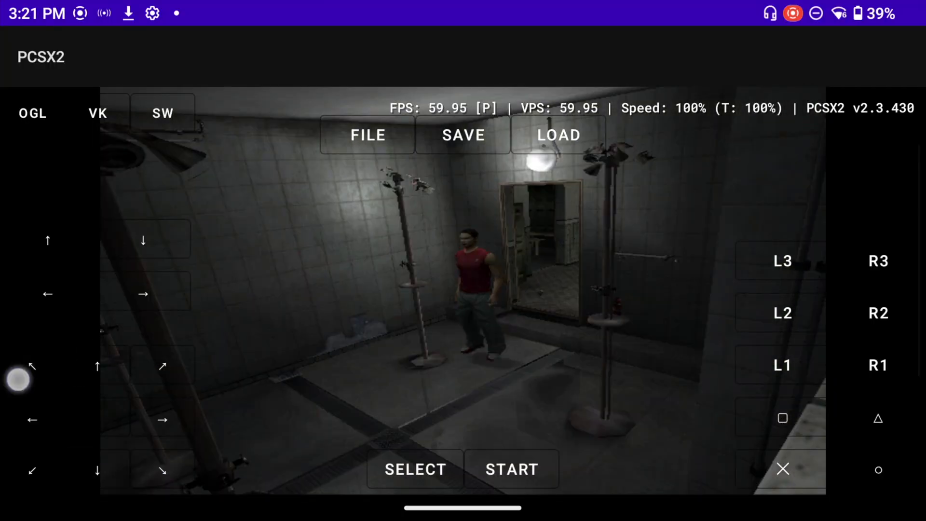
Walk the character diagonally forward and left through the tiled washroom
drag(17, 378, 103, 369)
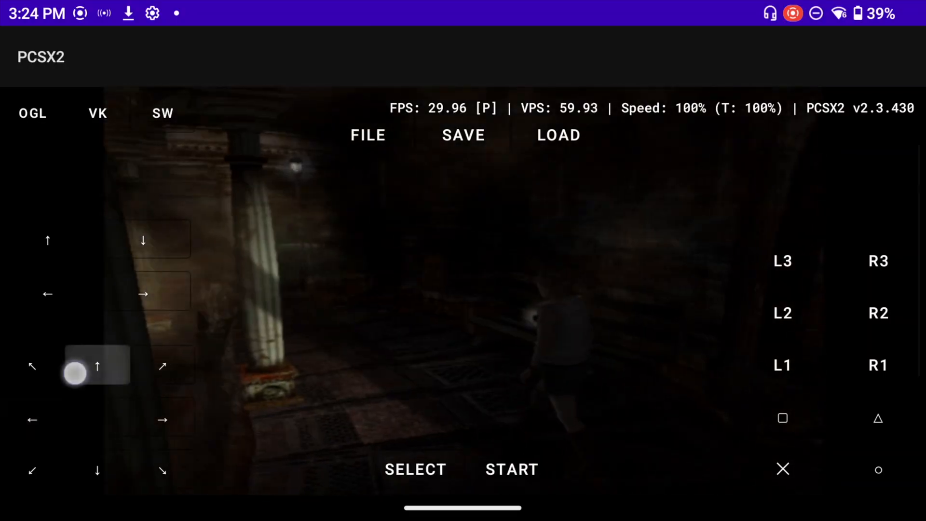
Guide the heroine forward and left through the pillared hall, then turn her right
drag(75, 372, 162, 425)
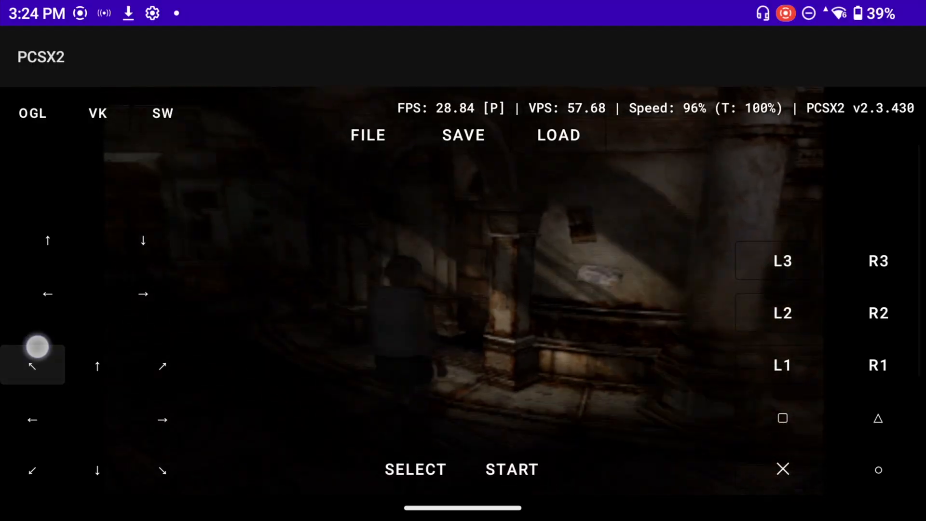
drag(35, 346, 93, 365)
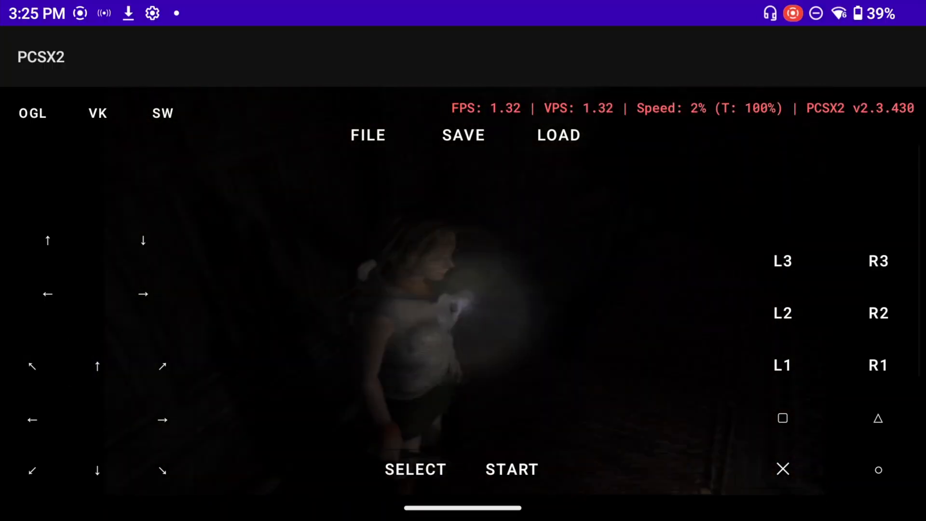
click(148, 425)
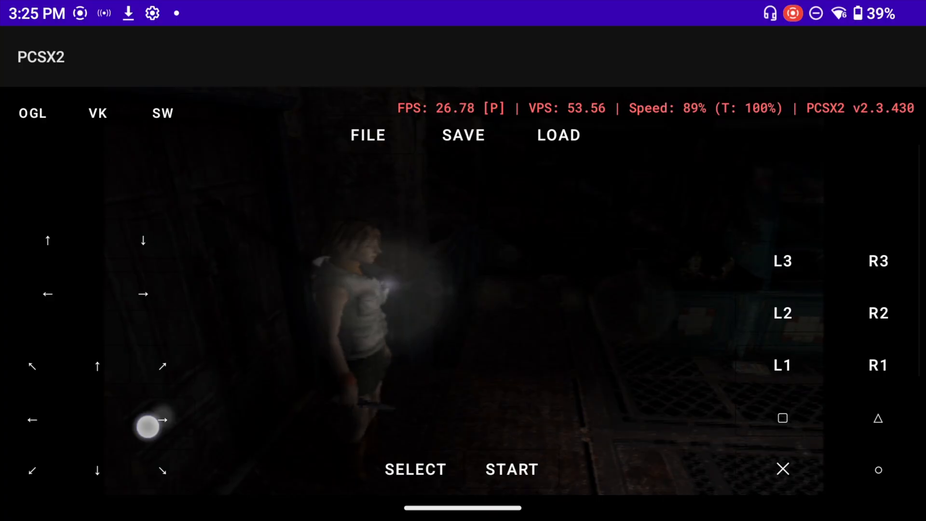